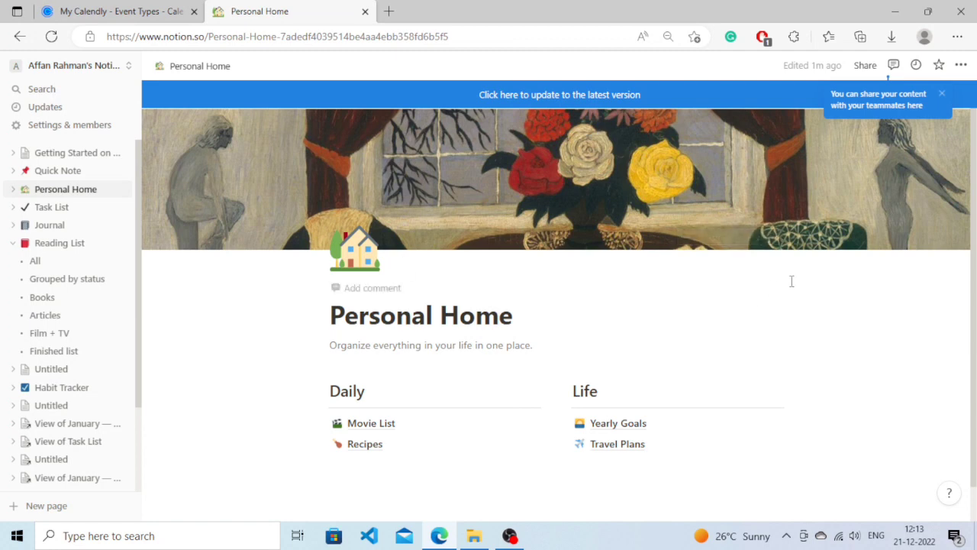
pyautogui.moveTo(707, 296)
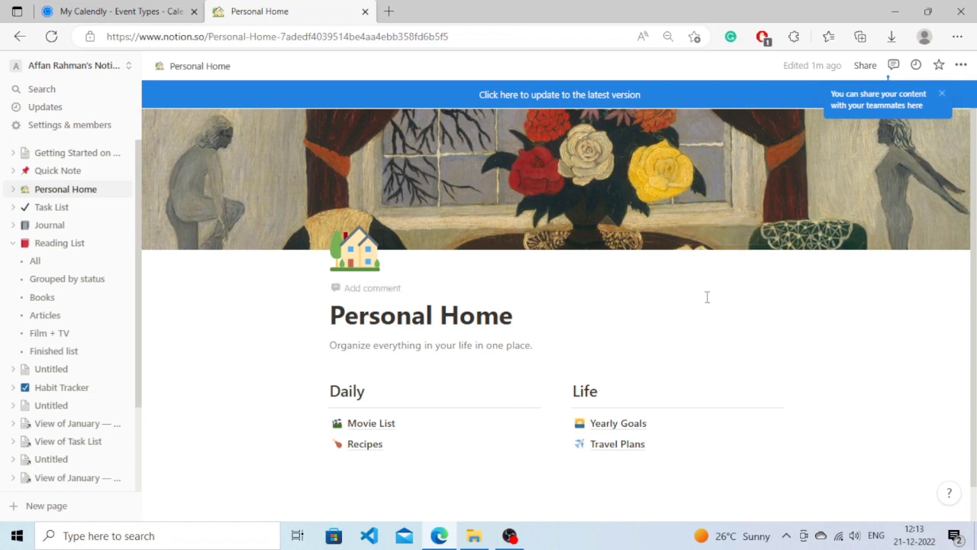
pyautogui.moveTo(174, 299)
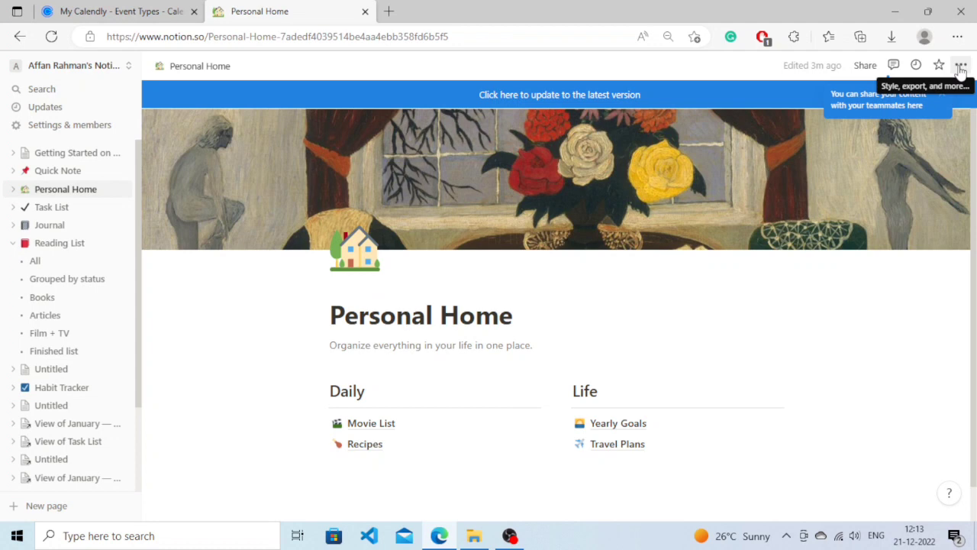
# Bring up the ••• menu with the page's font style, text and export options
pyautogui.click(962, 65)
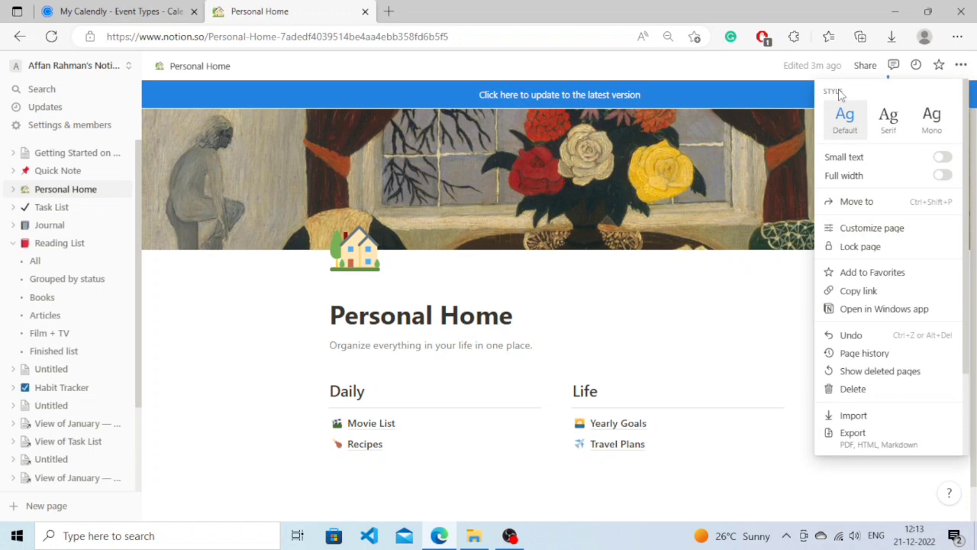
pyautogui.moveTo(888, 119)
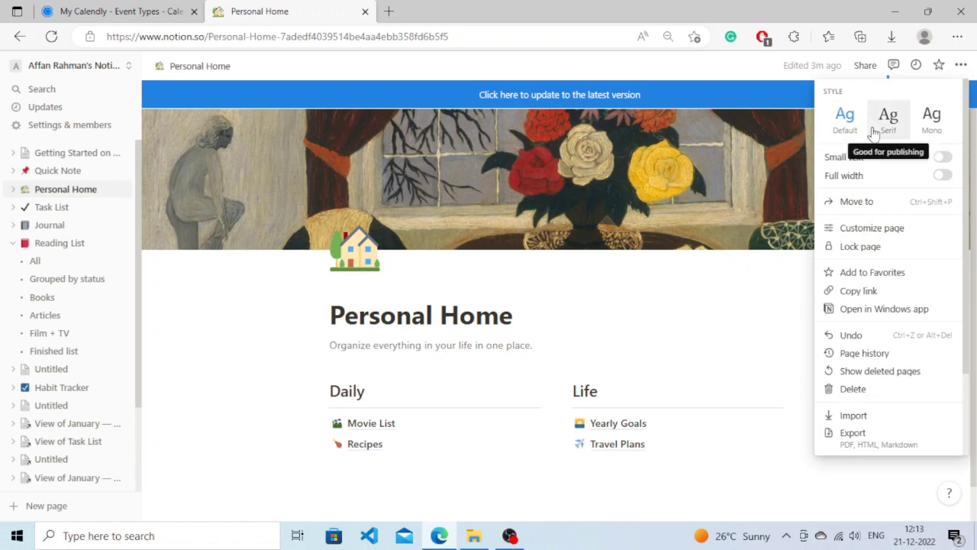
pyautogui.moveTo(932, 120)
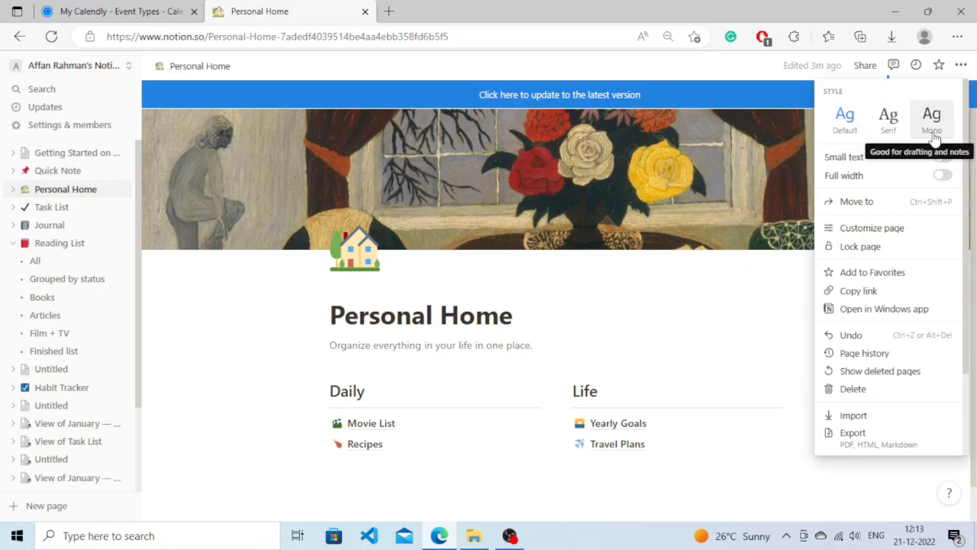
pyautogui.moveTo(929, 137)
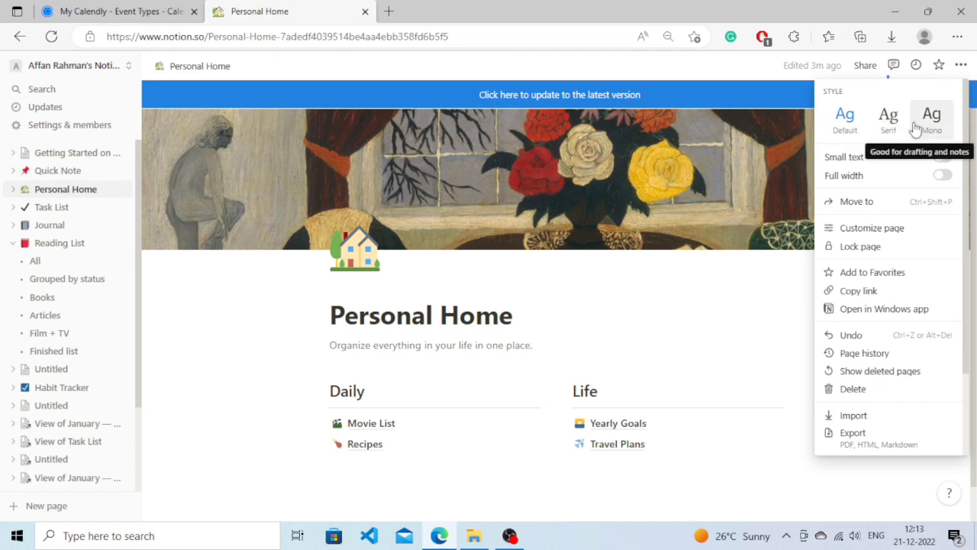
pyautogui.moveTo(889, 119)
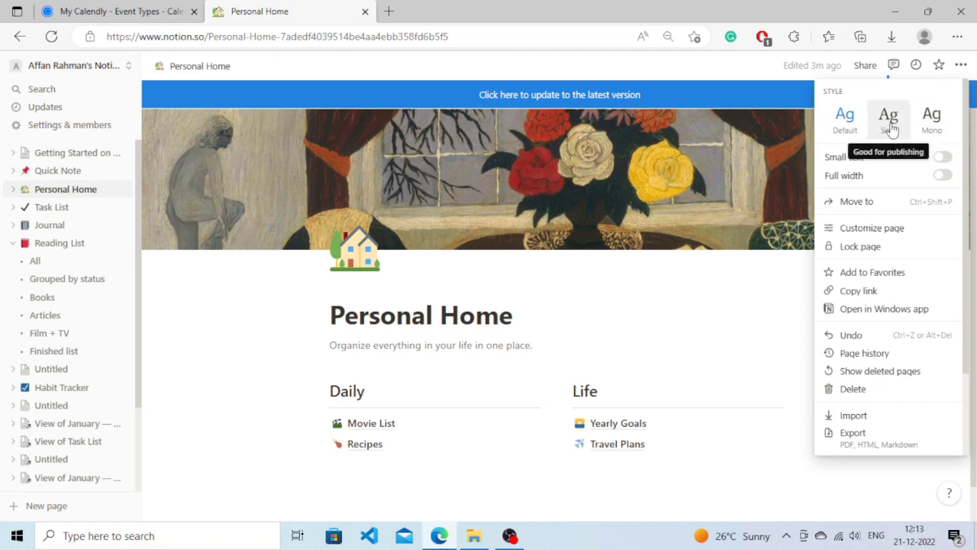
# Try Serif, settle on the Mono font, and toggle Small text on then off again
pyautogui.click(889, 115)
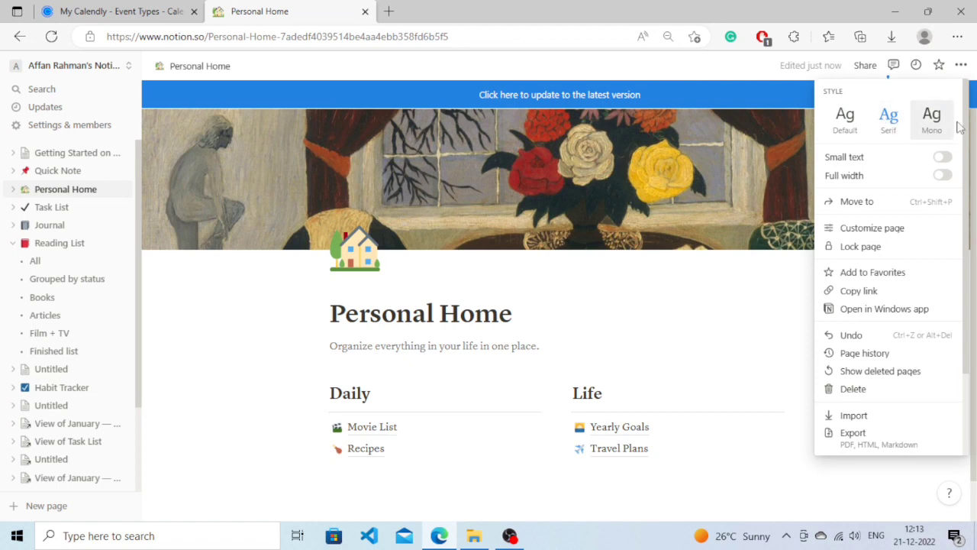
pyautogui.click(845, 115)
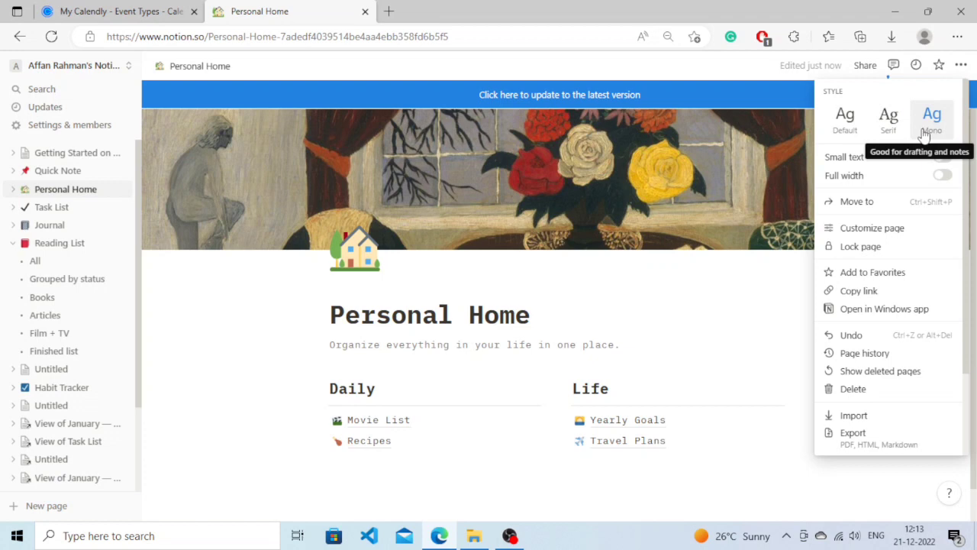
pyautogui.click(943, 156)
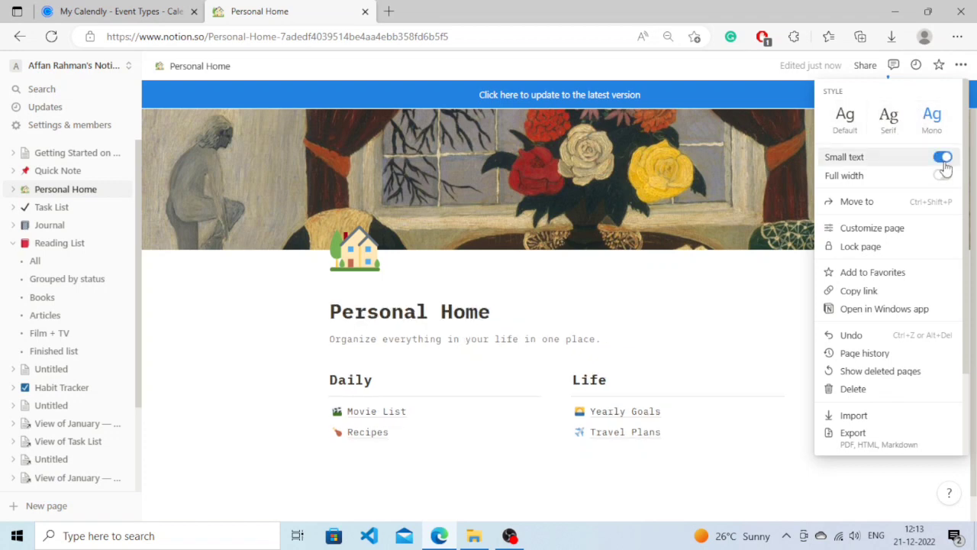
pyautogui.click(943, 156)
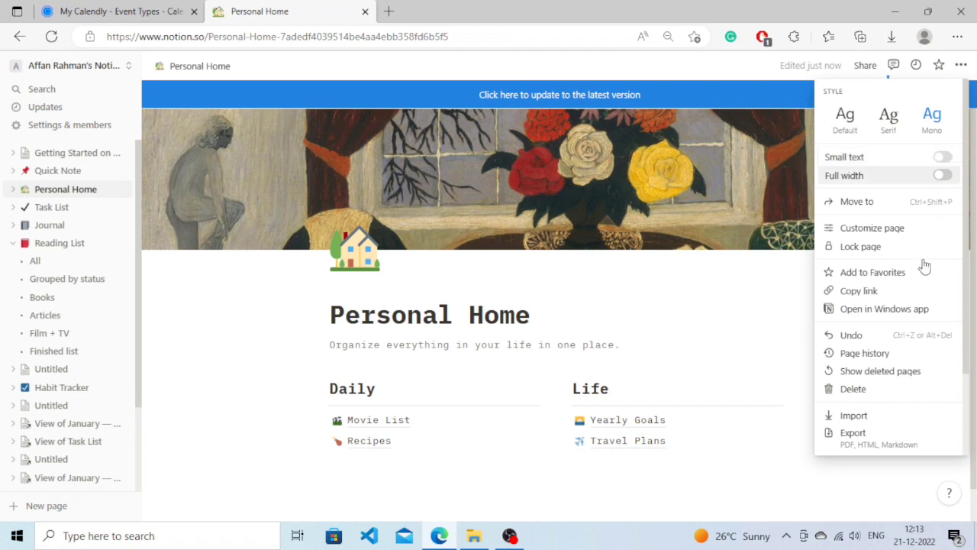
# Switch the page font to Serif, then set it back to Default
pyautogui.click(889, 119)
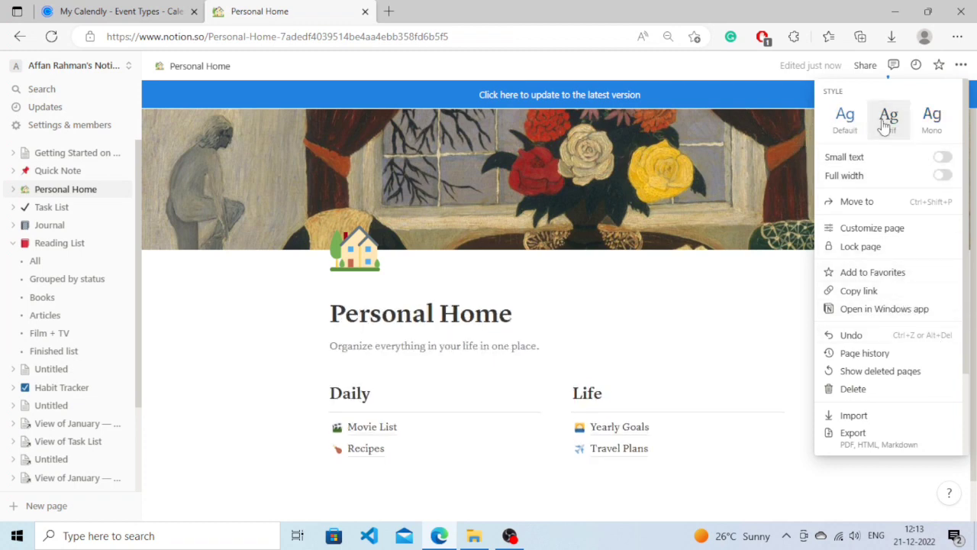
pyautogui.click(889, 119)
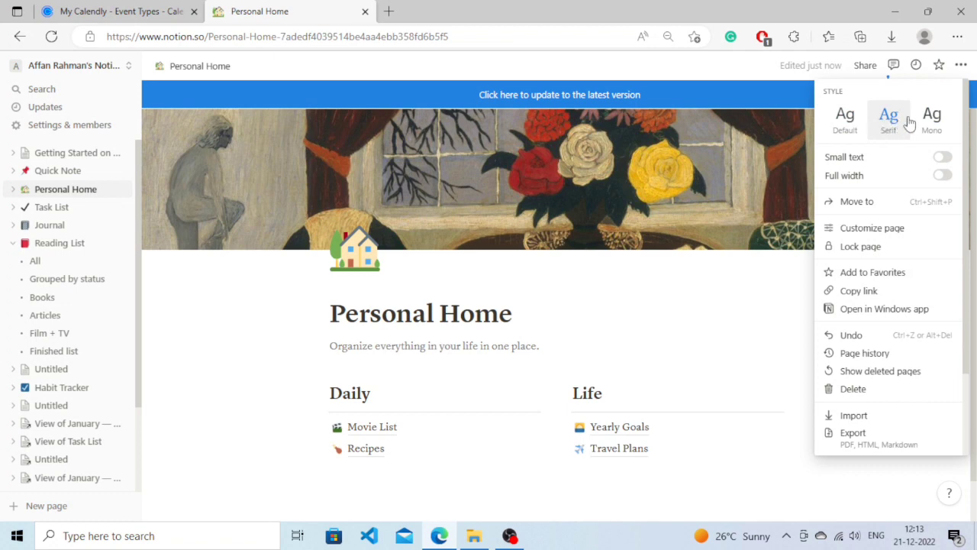
pyautogui.click(846, 119)
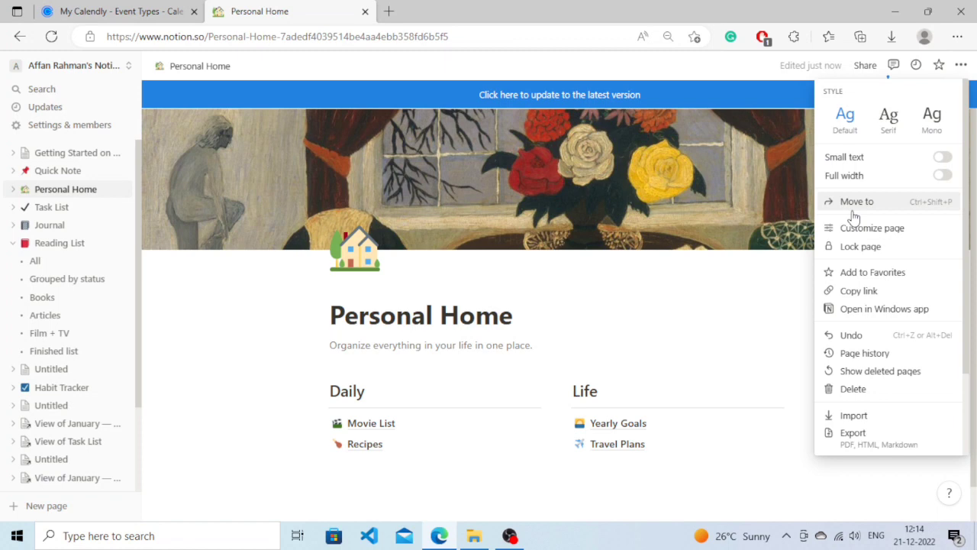
pyautogui.moveTo(888, 114)
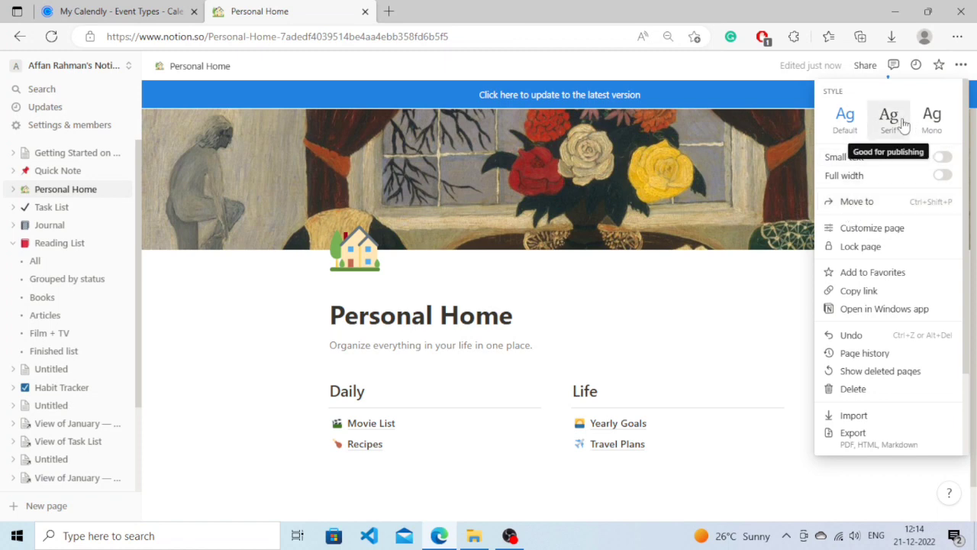